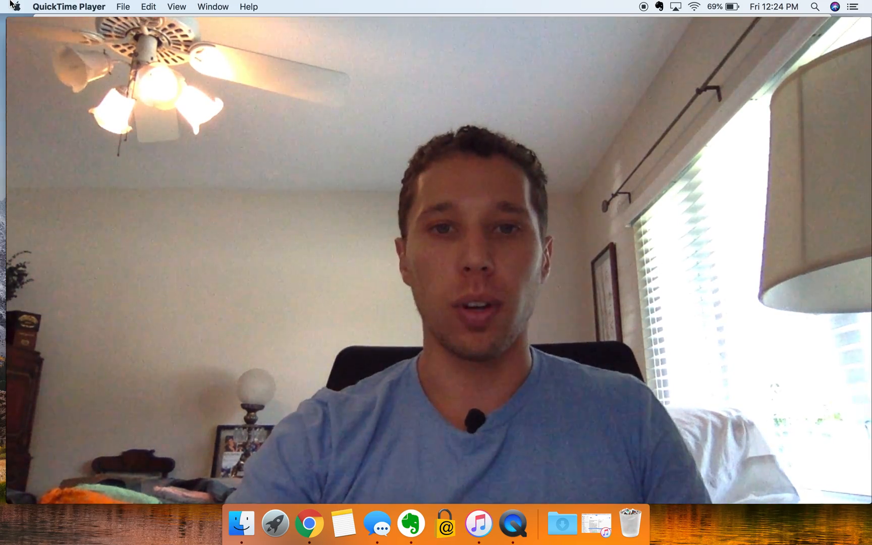
Navigate to the product list and clear the previously selected sweatshirt rows
click(308, 523)
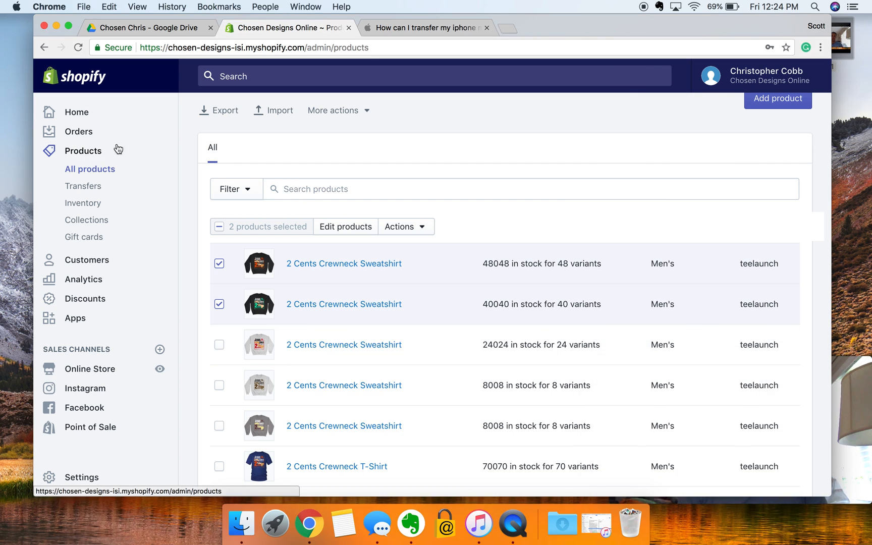
click(149, 7)
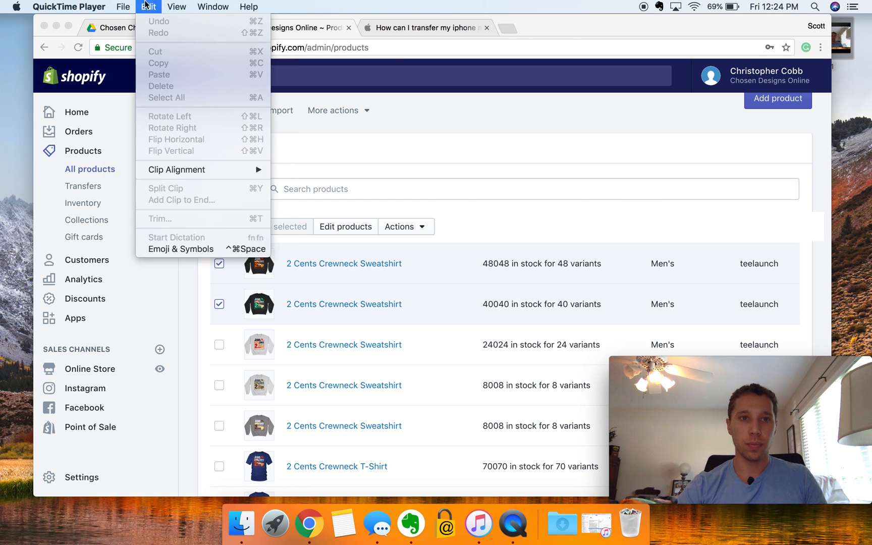
click(176, 6)
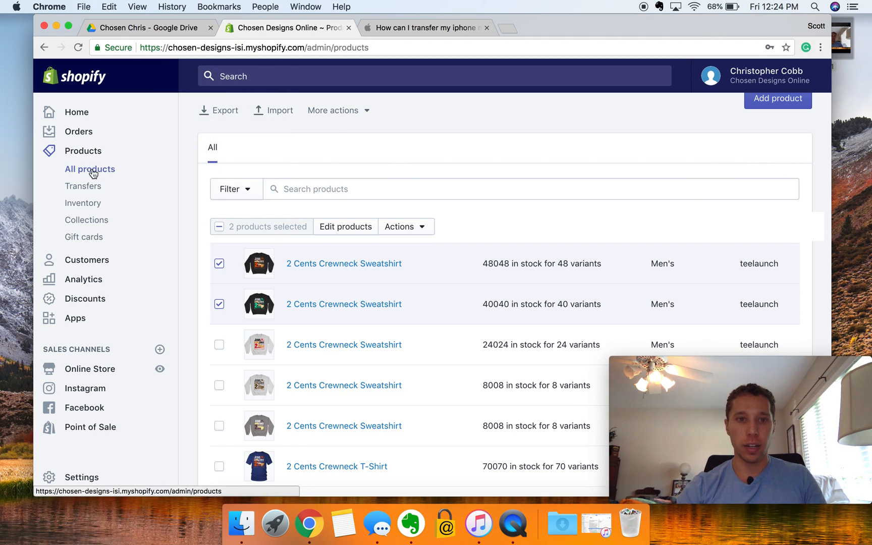
click(219, 304)
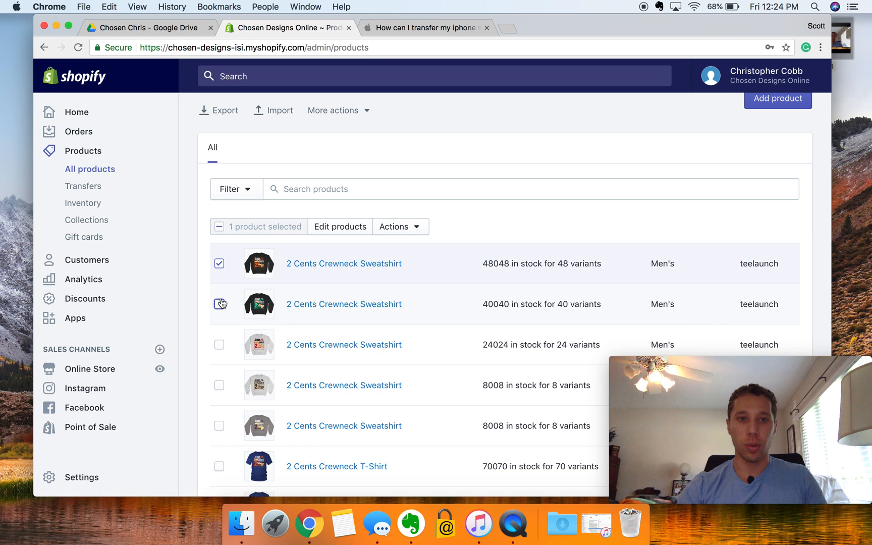
click(219, 264)
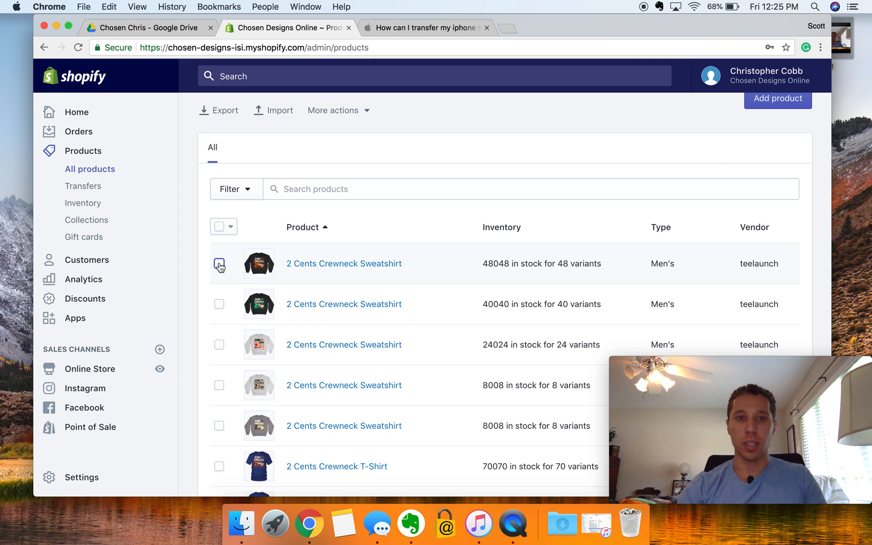
Select the first and third 2 Cents Crewneck Sweatshirt rows, briefly selecting all 50 in between
click(219, 263)
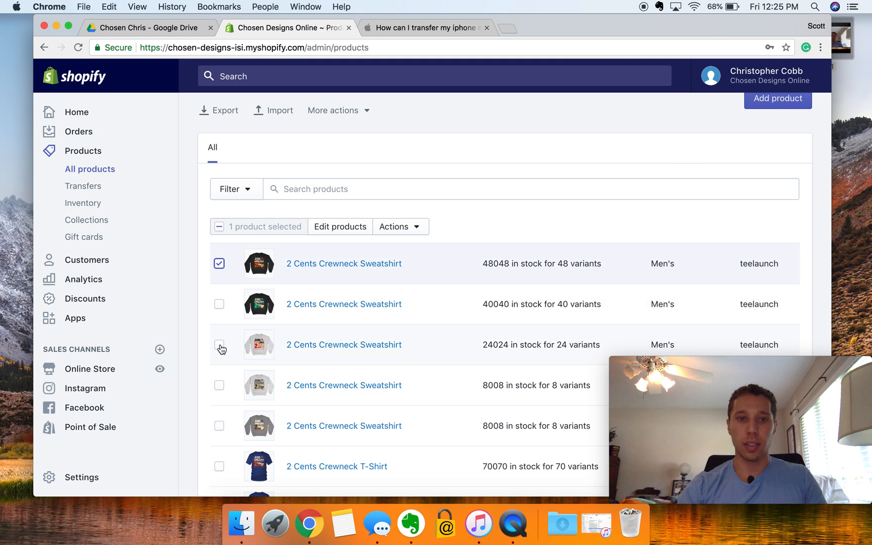
click(219, 344)
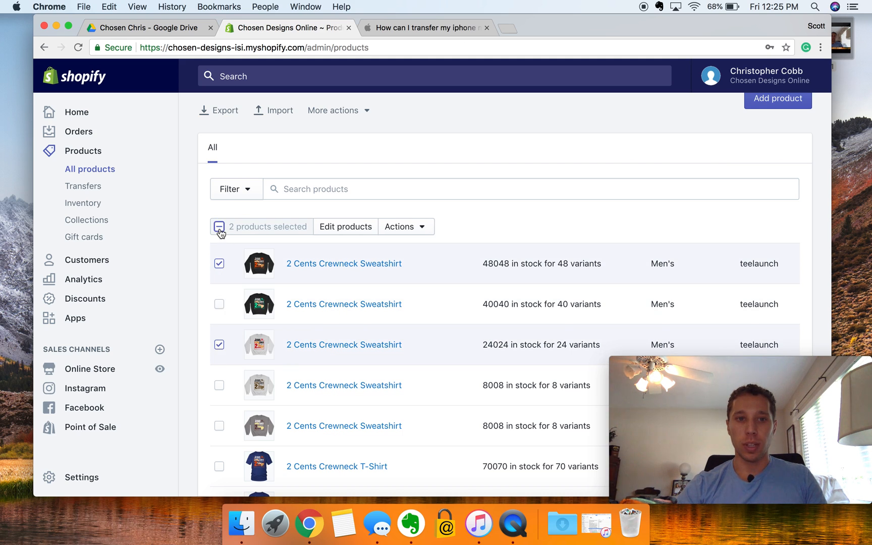
click(219, 226)
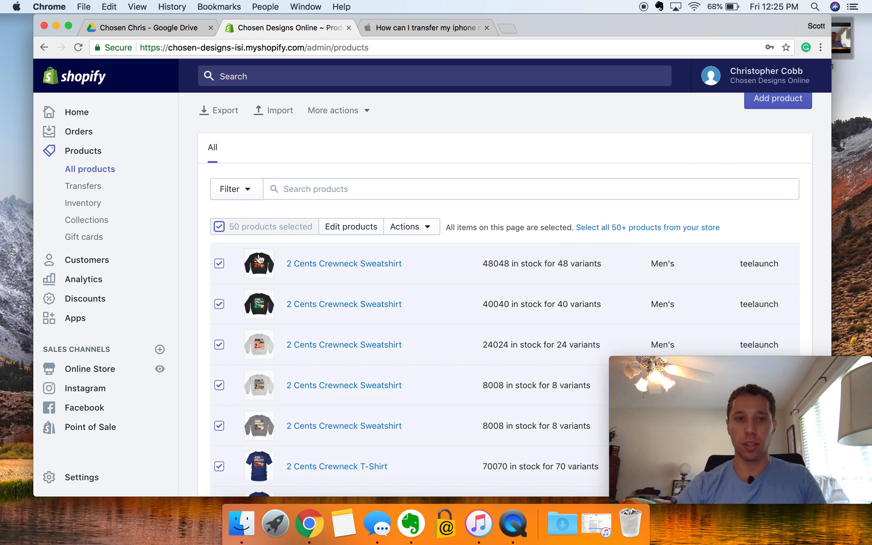
click(219, 226)
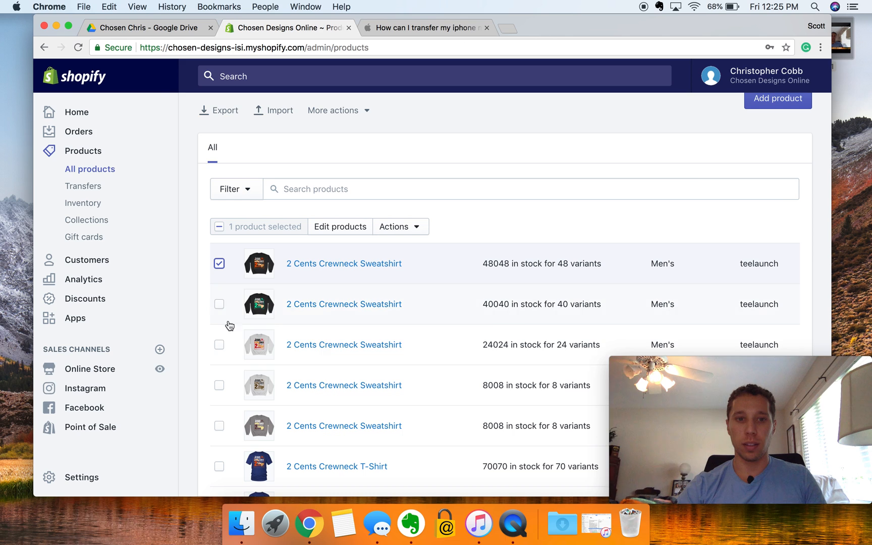
click(219, 345)
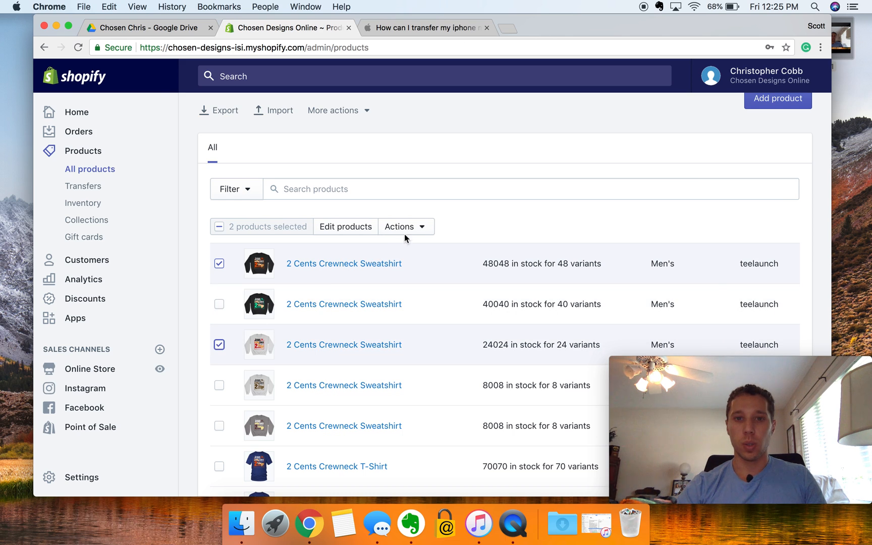
Choose Make products unavailable from the bulk Actions menu for the two sweatshirts
click(406, 226)
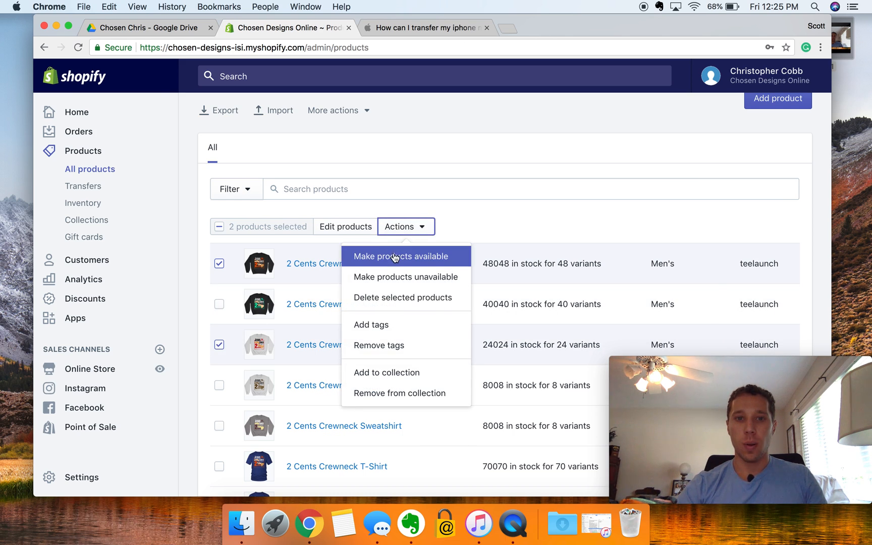
mouse_move(396, 276)
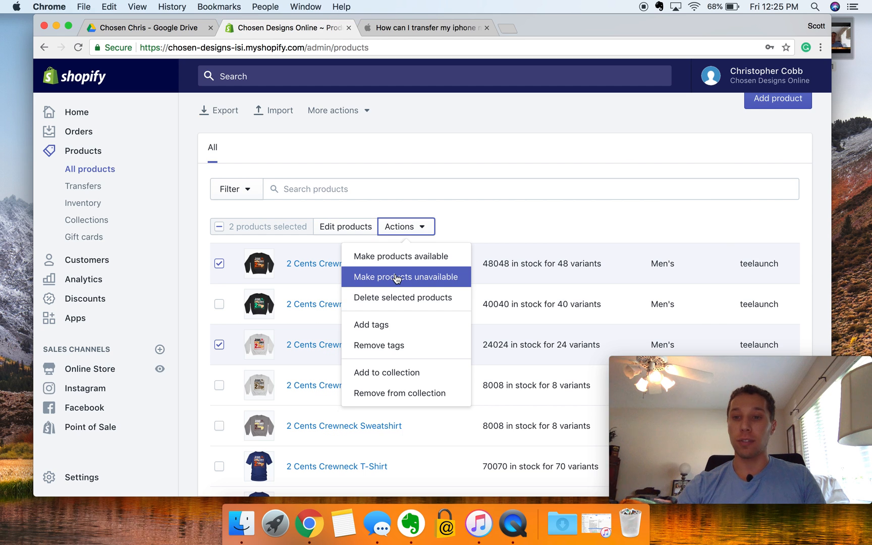
click(404, 277)
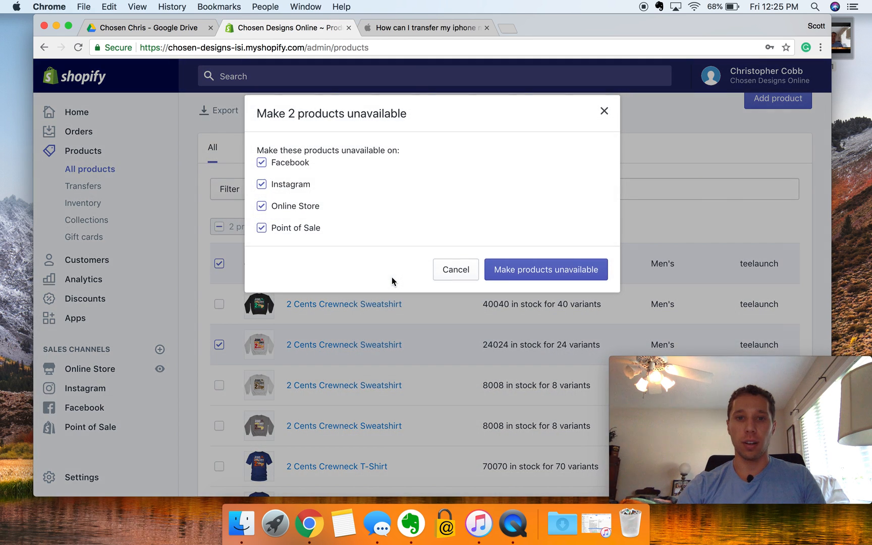
mouse_move(282, 160)
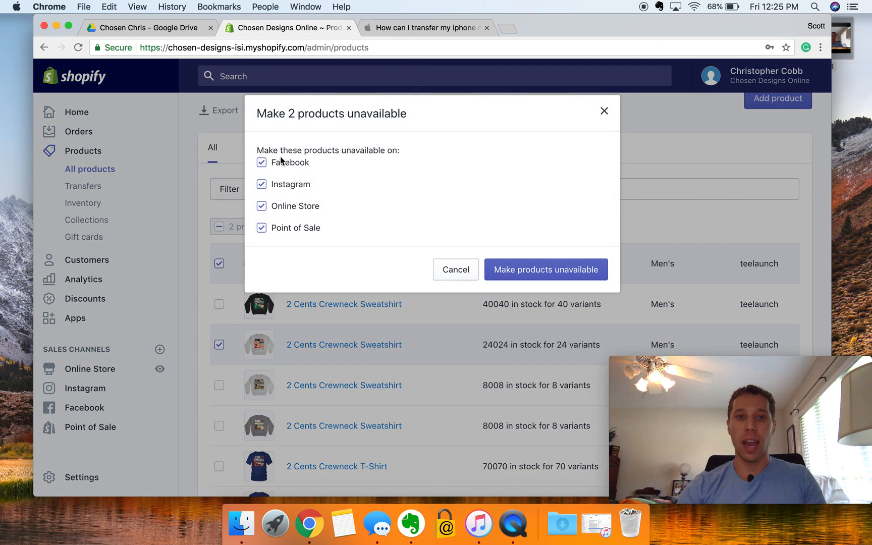
mouse_move(299, 228)
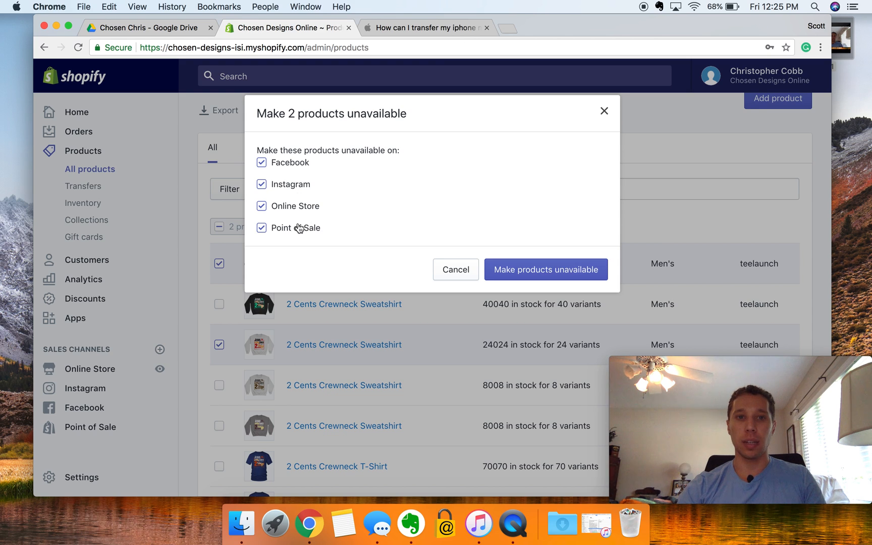
mouse_move(435, 239)
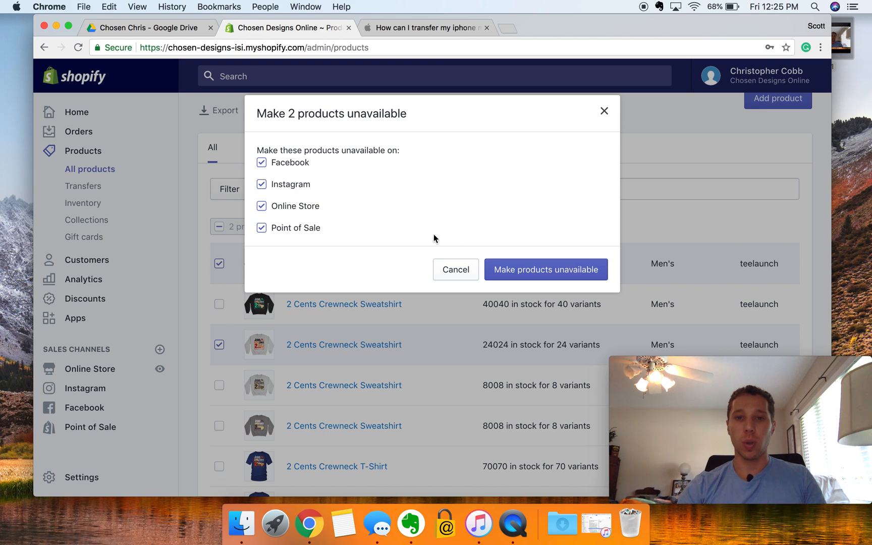
mouse_move(326, 186)
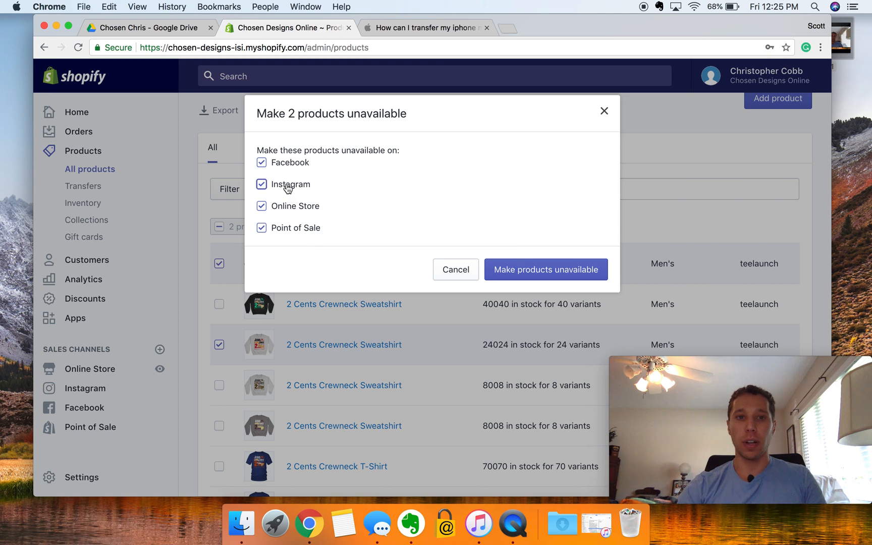
Keep Facebook, Instagram, Online Store and Point of Sale ticked and confirm hiding both products
click(261, 183)
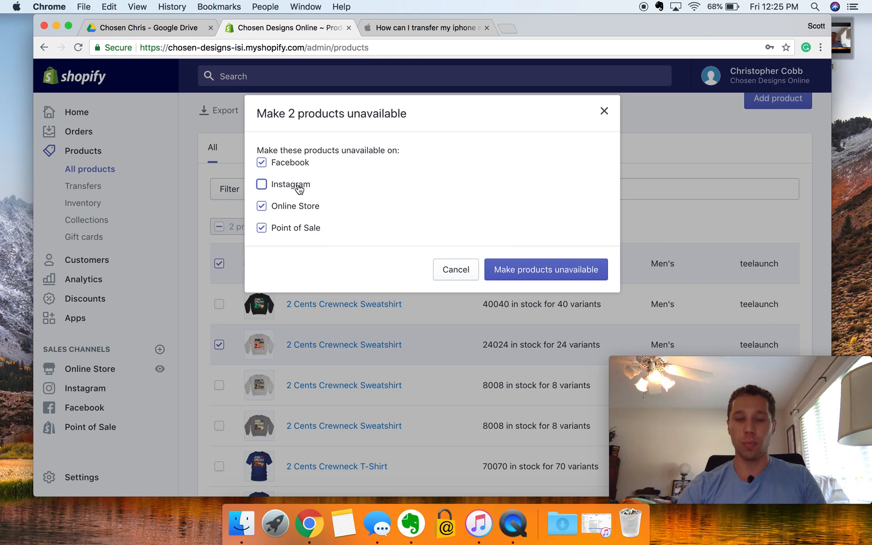
click(261, 184)
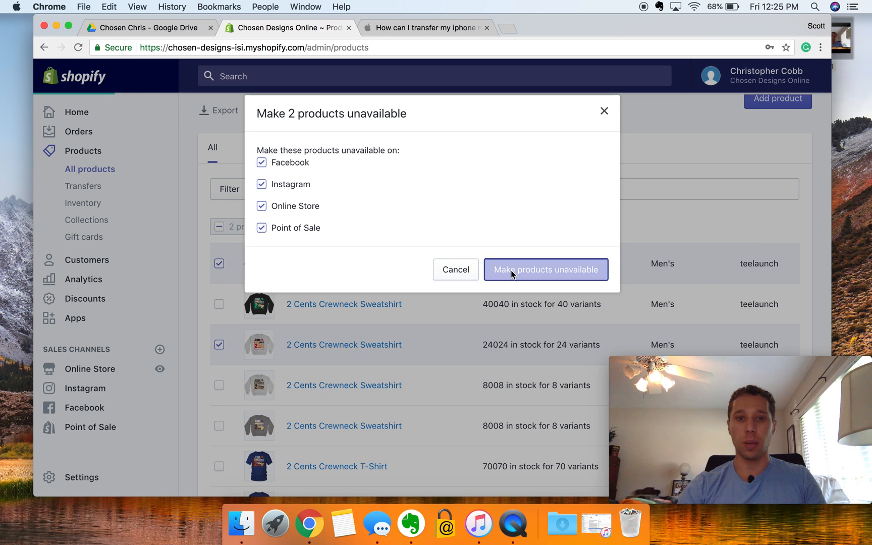
click(545, 269)
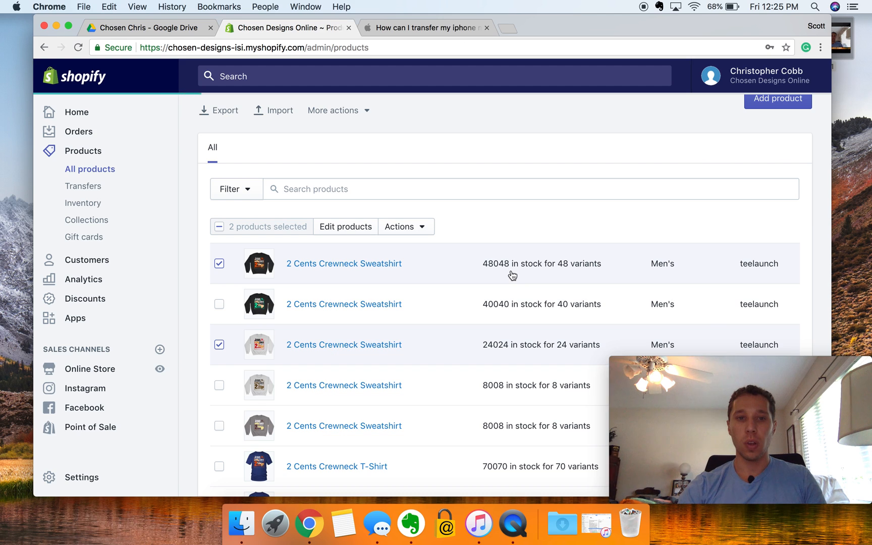
Reopen the bulk Actions menu for the two sweatshirts labelled Unavailable on all sales channels
click(405, 226)
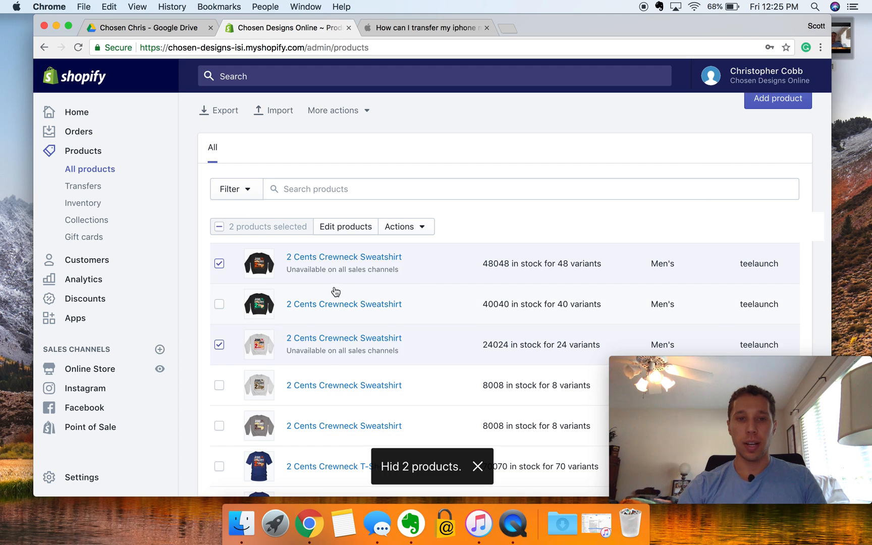
mouse_move(324, 273)
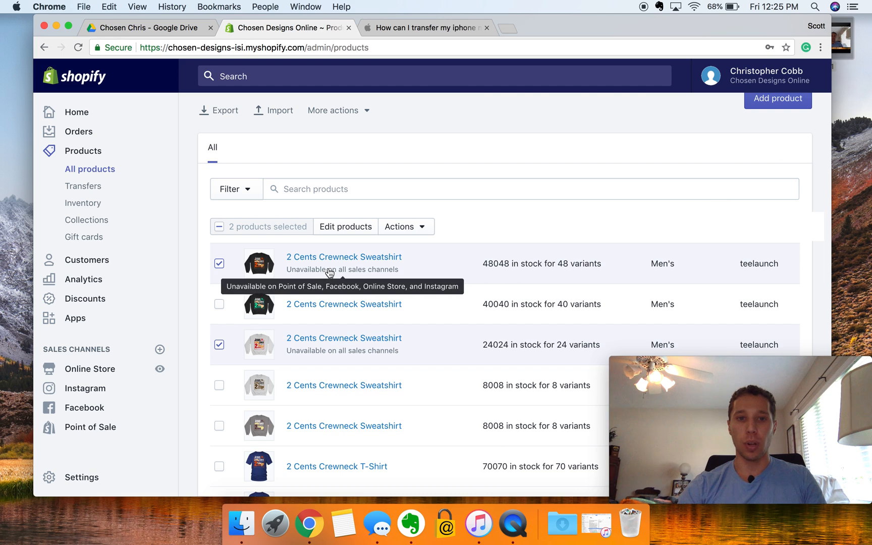
mouse_move(445, 273)
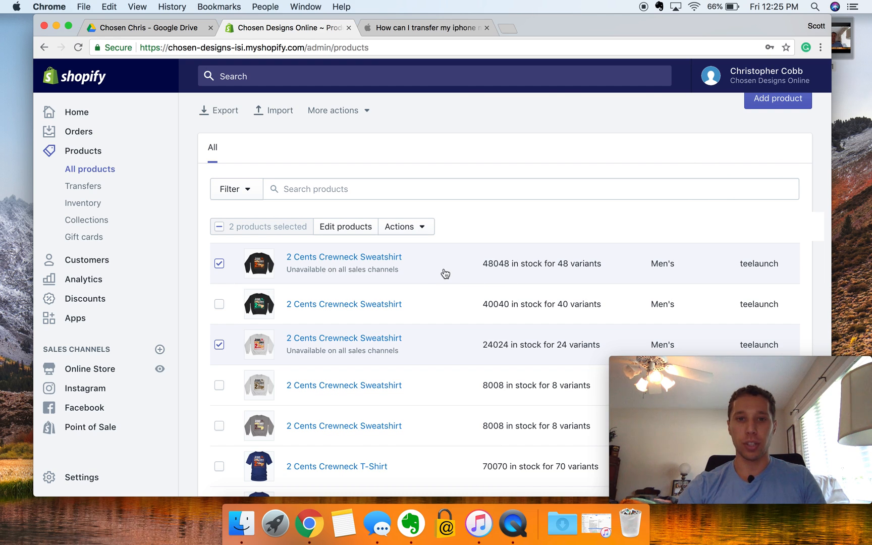
mouse_move(441, 256)
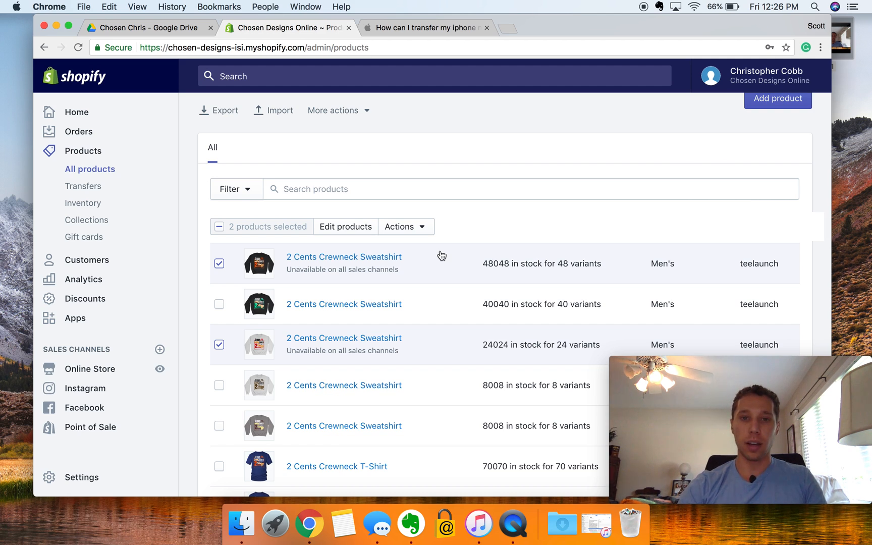
click(405, 226)
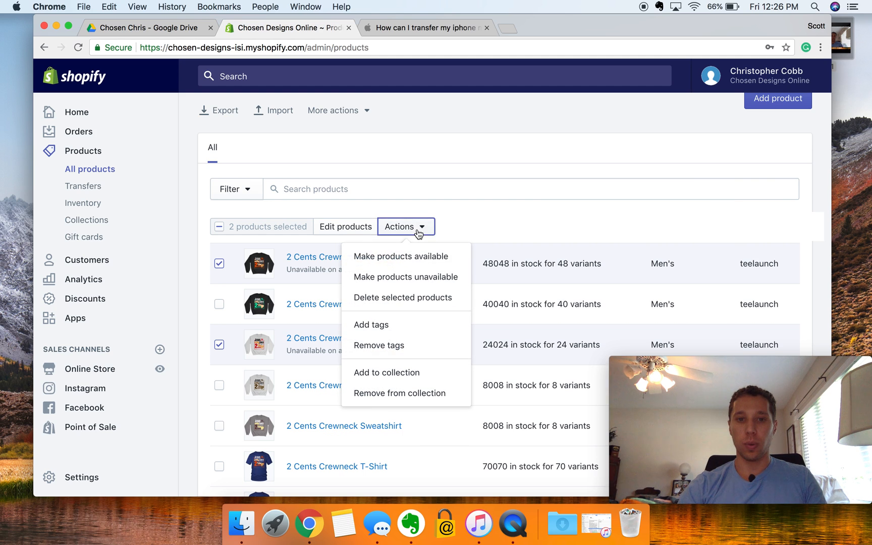
Make both sweatshirts available on all four channels and dismiss the Published 2 products toast
click(401, 255)
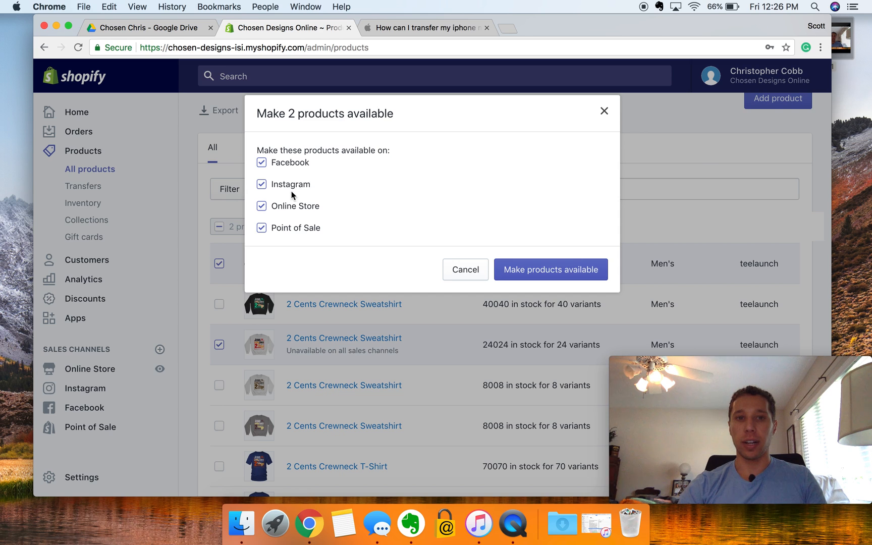
mouse_move(470, 239)
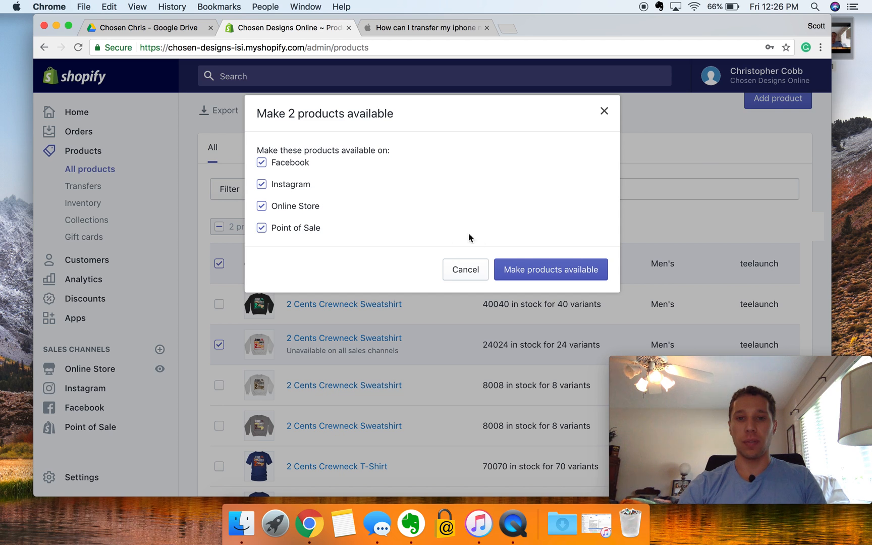
mouse_move(550, 269)
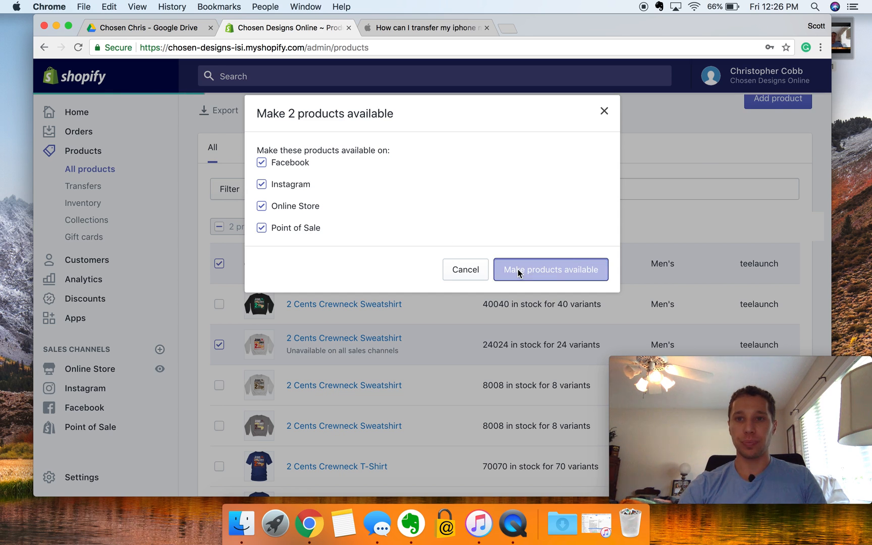
click(549, 269)
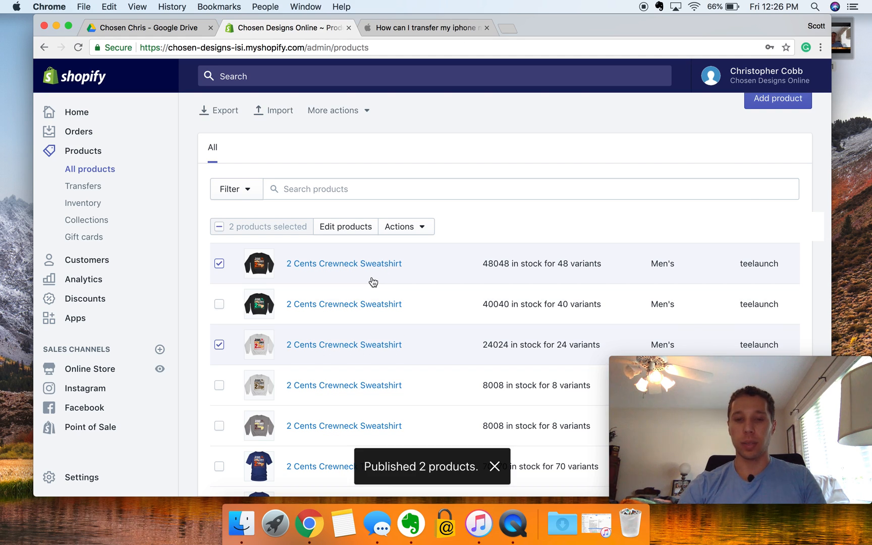
click(493, 467)
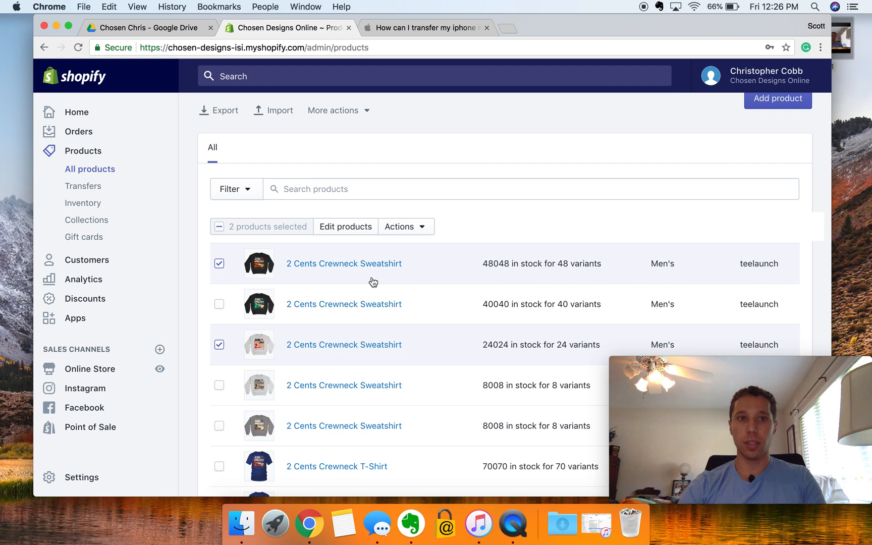